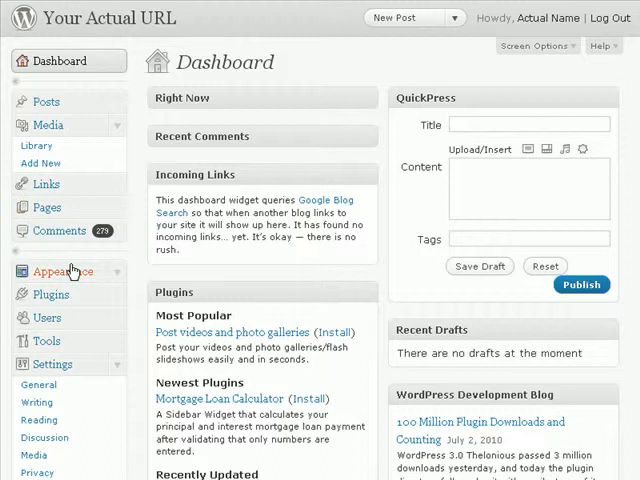
Expand the Appearance menu to reveal Themes, Widgets, Menus and other options
{"action": "left_click", "coordinate": [63, 271]}
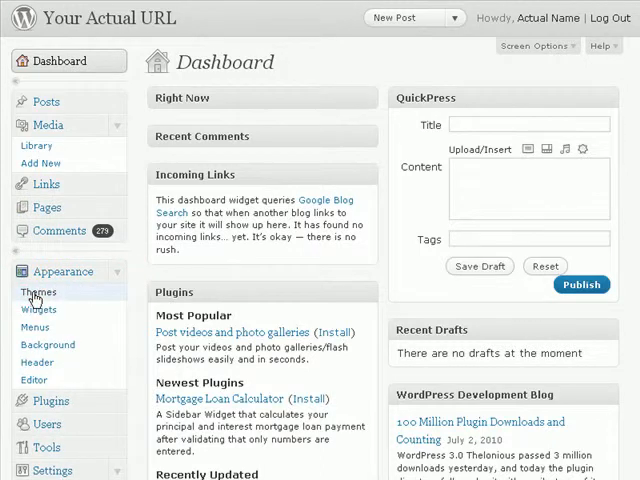
Open Manage Themes and browse available themes like Bold, eNews and ePhoto
{"action": "left_click", "coordinate": [40, 292]}
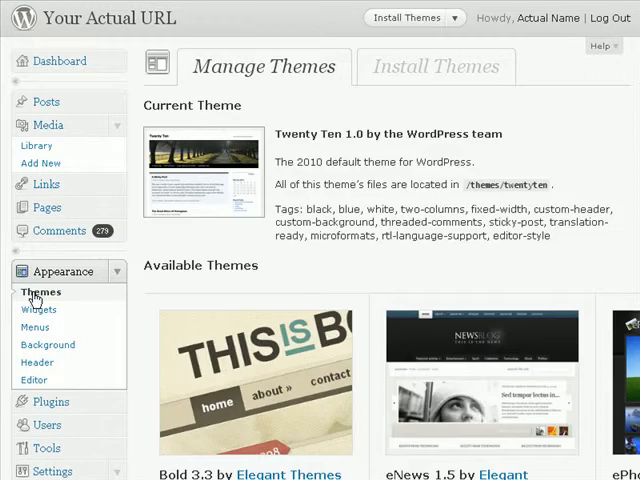
{"action": "mouse_move", "coordinate": [365, 185]}
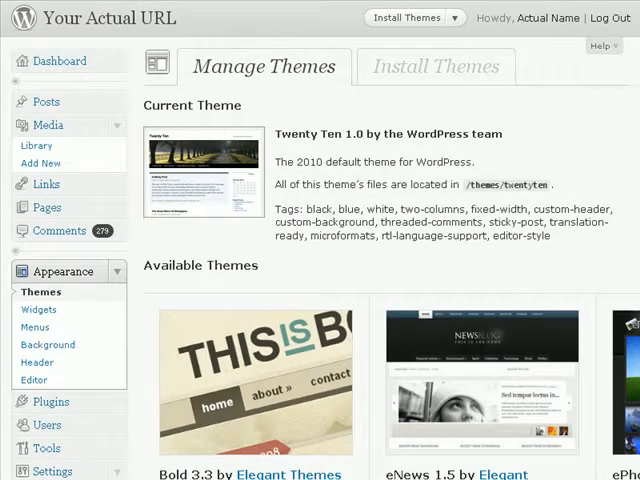
{"action": "scroll", "scroll_direction": "down", "scroll_amount": 3}
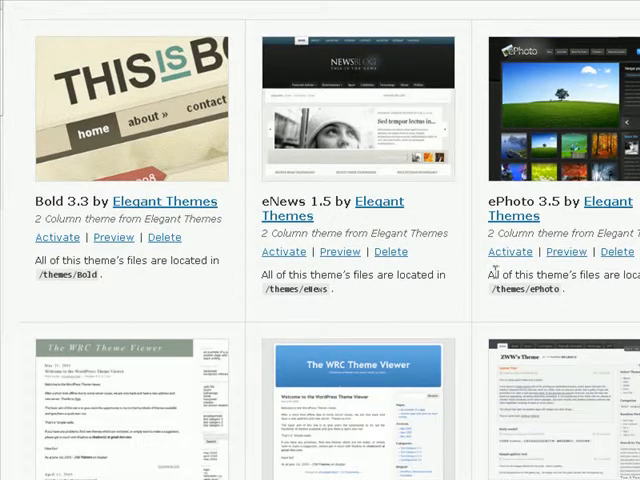
{"action": "mouse_move", "coordinate": [339, 251]}
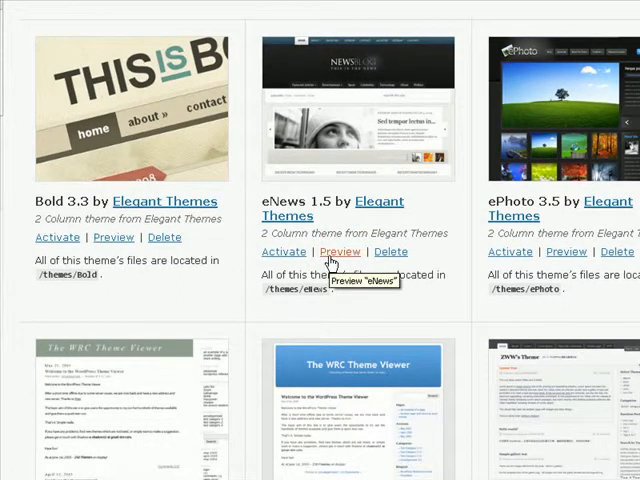
{"action": "left_click", "coordinate": [339, 251]}
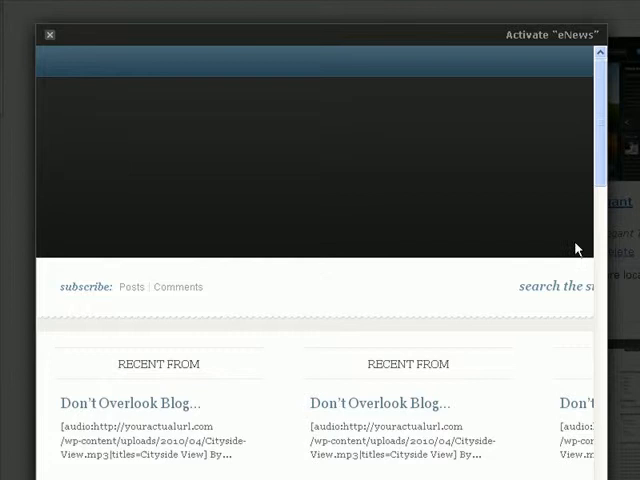
{"action": "scroll", "scroll_direction": "down", "scroll_amount": 3}
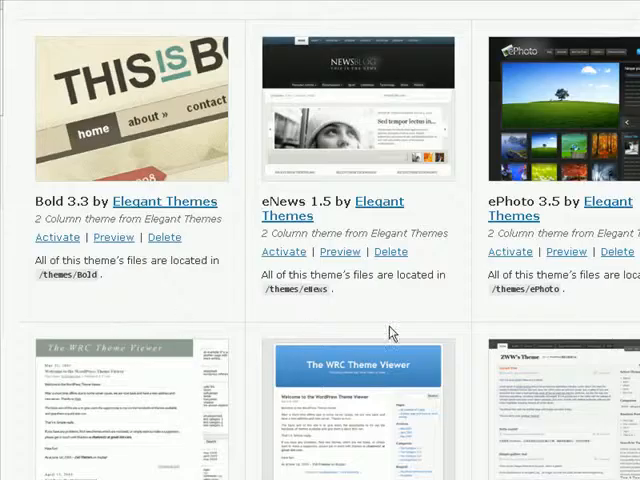
{"action": "scroll", "scroll_direction": "down", "scroll_amount": 3}
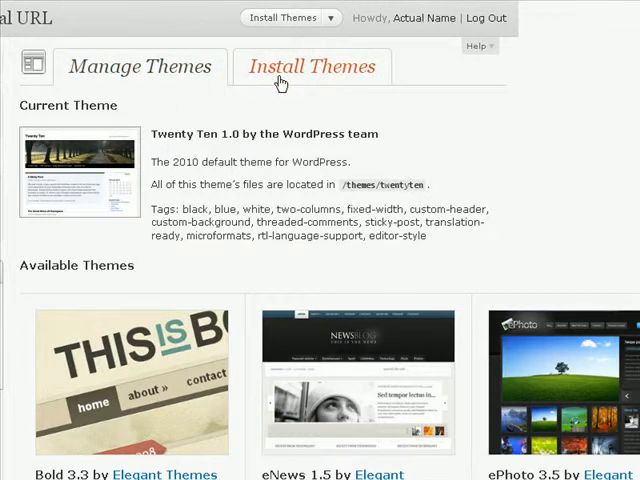
Switch to the Install Themes tab with keyword search and feature filter
{"action": "left_click", "coordinate": [312, 66]}
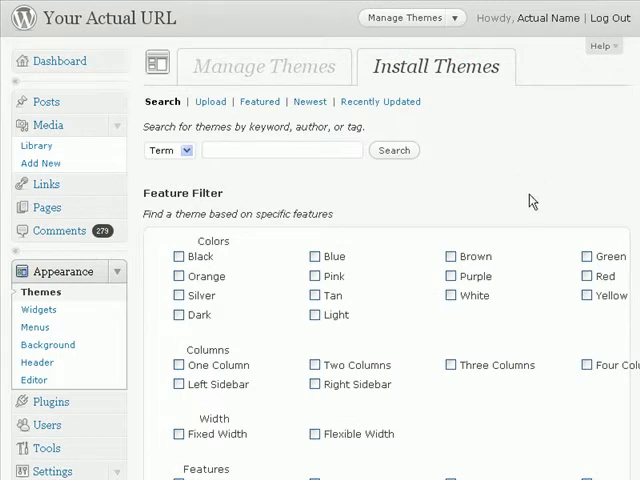
{"action": "mouse_move", "coordinate": [520, 181]}
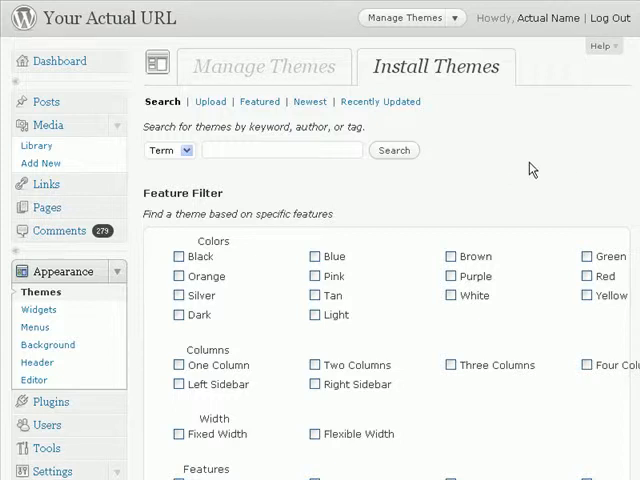
{"action": "mouse_move", "coordinate": [323, 213]}
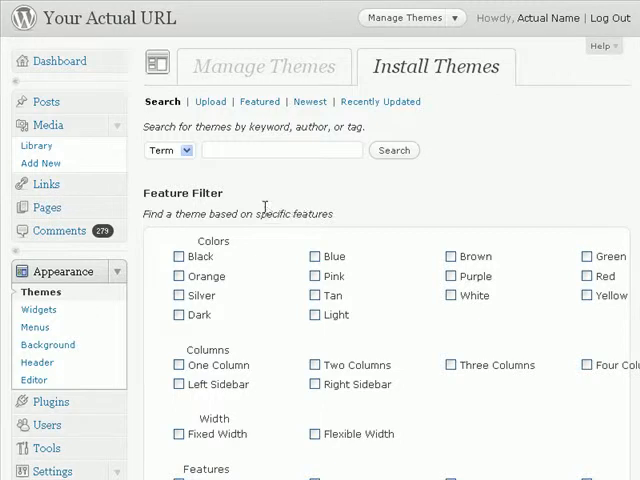
{"action": "mouse_move", "coordinate": [230, 102]}
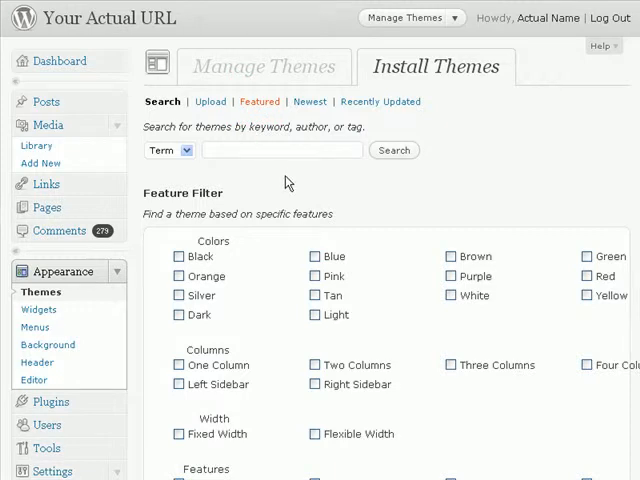
Browse featured themes such as The Erudite, Mystique, Constructor and zBench
{"action": "left_click", "coordinate": [259, 101]}
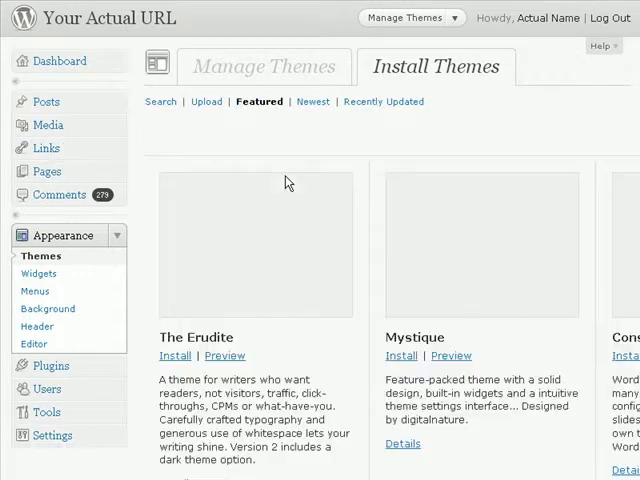
{"action": "scroll", "scroll_direction": "down", "scroll_amount": 3}
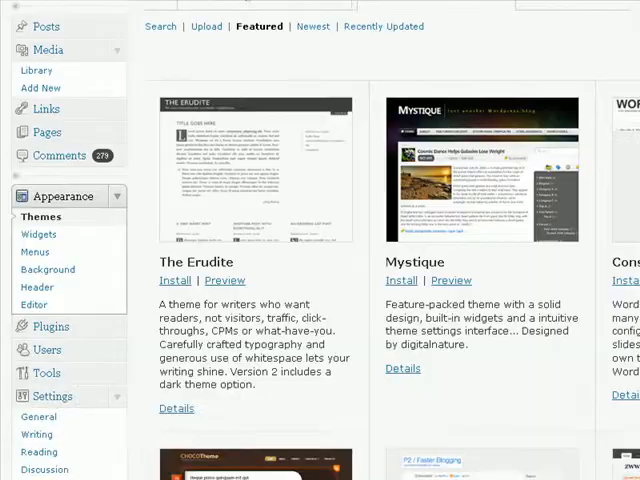
{"action": "scroll", "scroll_direction": "down", "scroll_amount": 3}
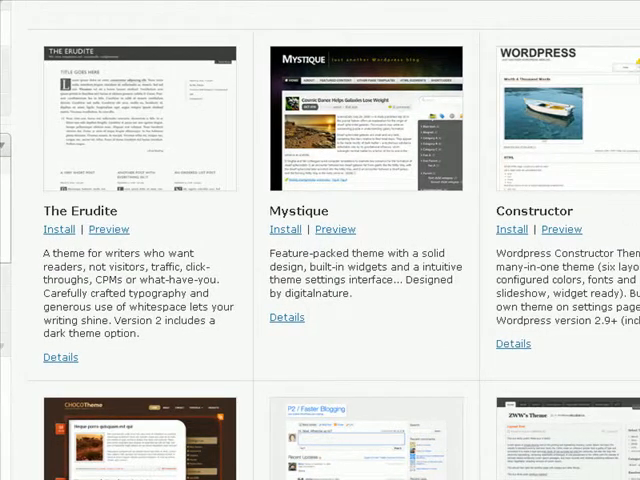
{"action": "scroll", "scroll_direction": "down", "scroll_amount": 3}
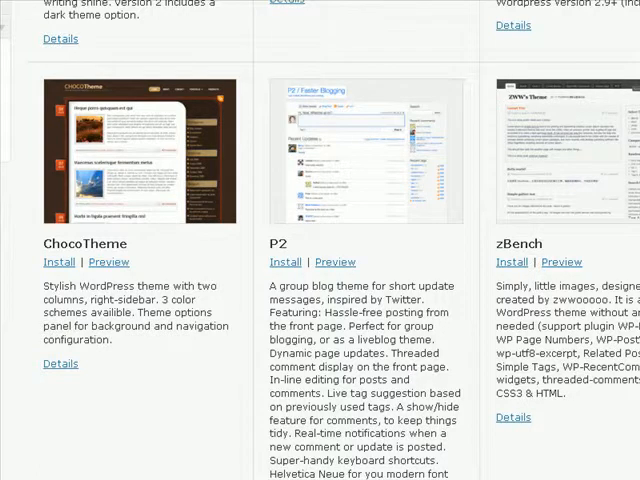
{"action": "scroll", "scroll_direction": "down", "scroll_amount": 3}
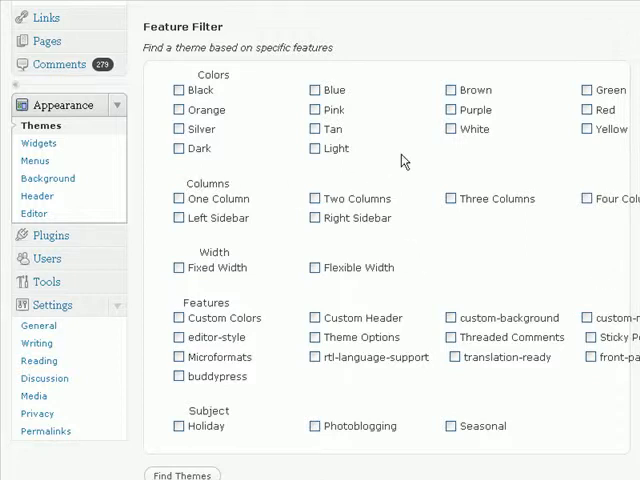
{"action": "mouse_move", "coordinate": [323, 173]}
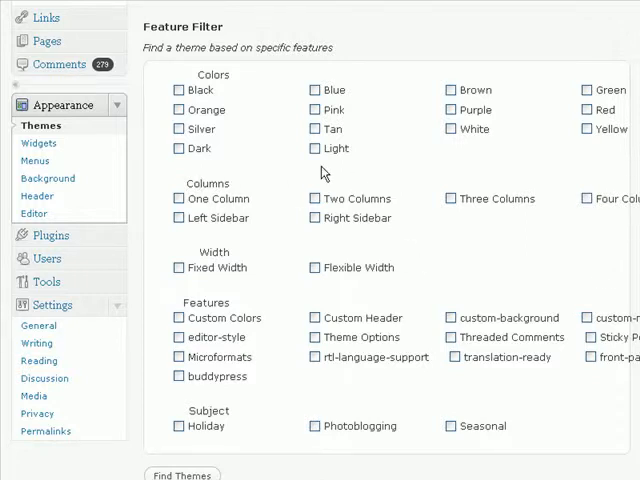
Tick Blue, One Column, Right Sidebar and Fixed Width in the Feature Filter
{"action": "left_click", "coordinate": [314, 90]}
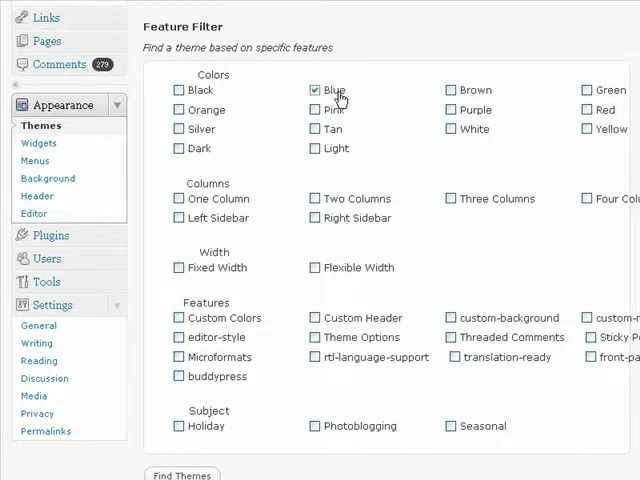
{"action": "mouse_move", "coordinate": [205, 202]}
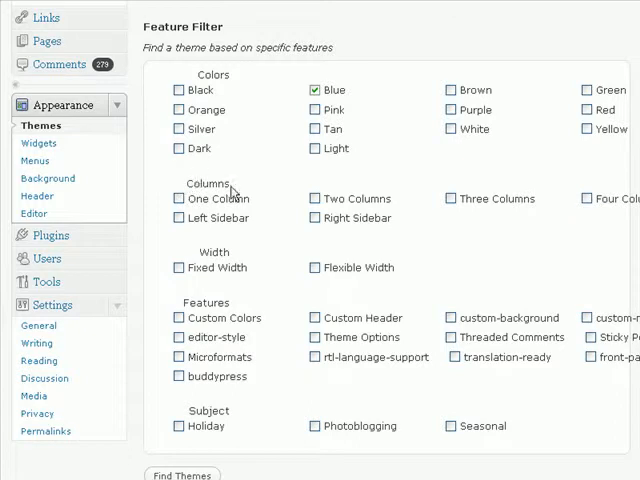
{"action": "mouse_move", "coordinate": [380, 233]}
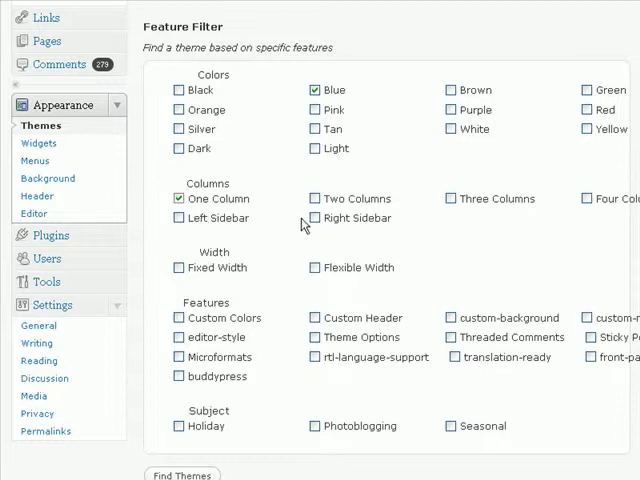
{"action": "left_click", "coordinate": [314, 218]}
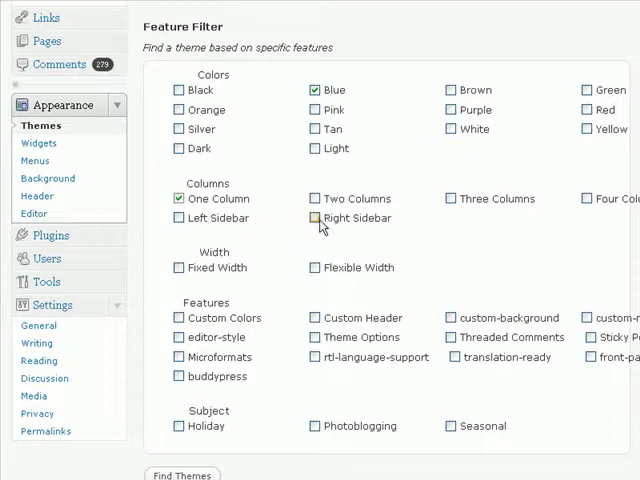
{"action": "left_click", "coordinate": [314, 218]}
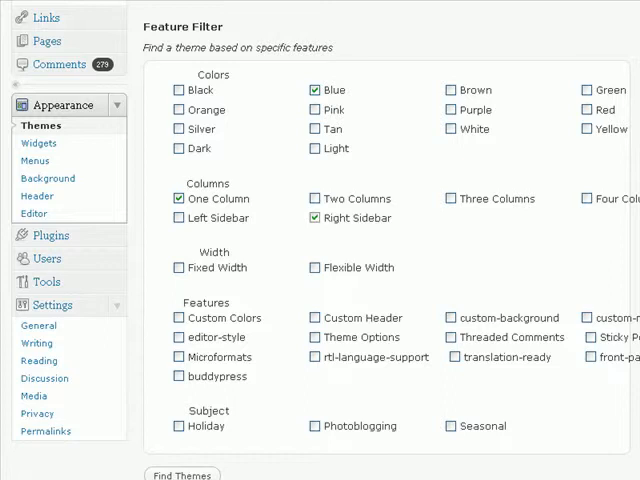
{"action": "mouse_move", "coordinate": [200, 253]}
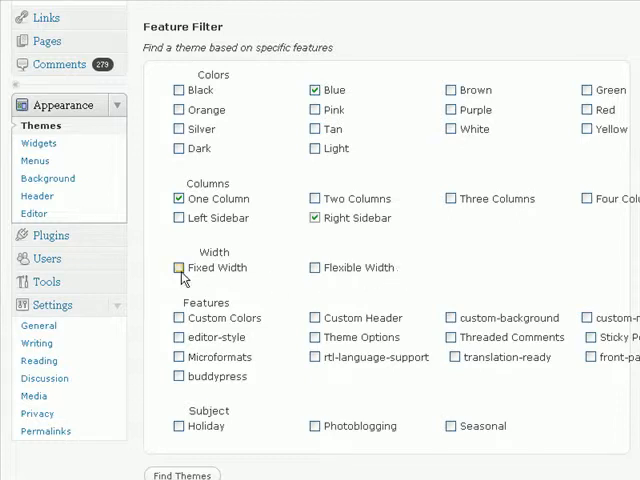
{"action": "left_click", "coordinate": [178, 268]}
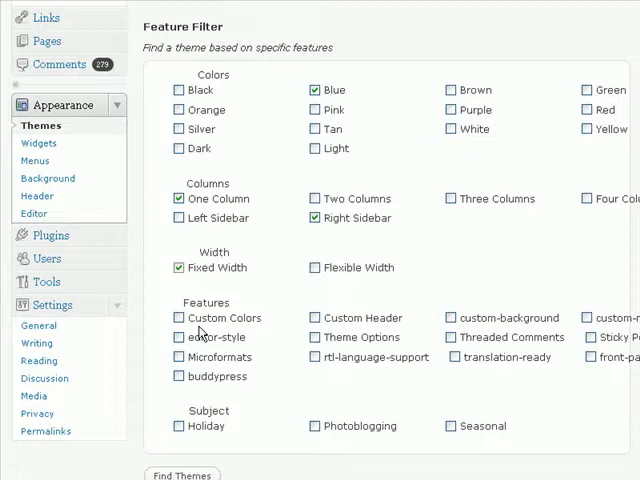
{"action": "left_click", "coordinate": [177, 318]}
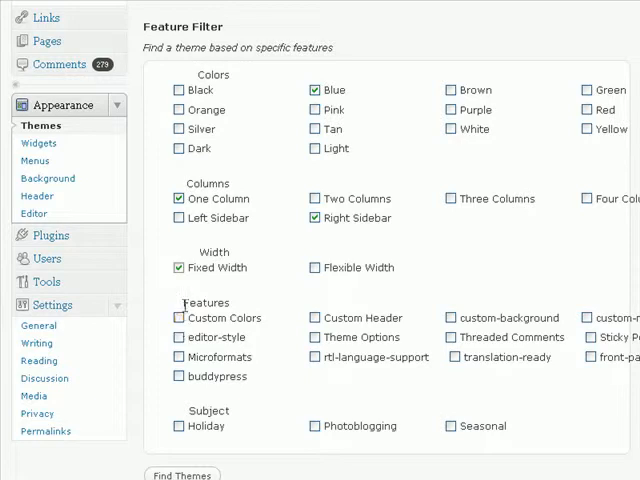
{"action": "mouse_move", "coordinate": [238, 327]}
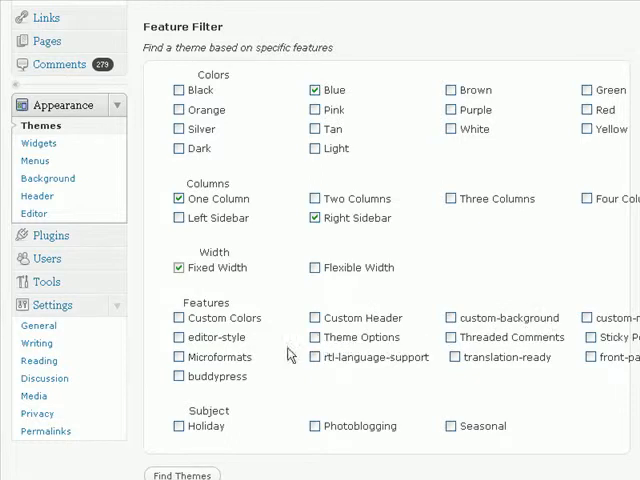
{"action": "mouse_move", "coordinate": [227, 371]}
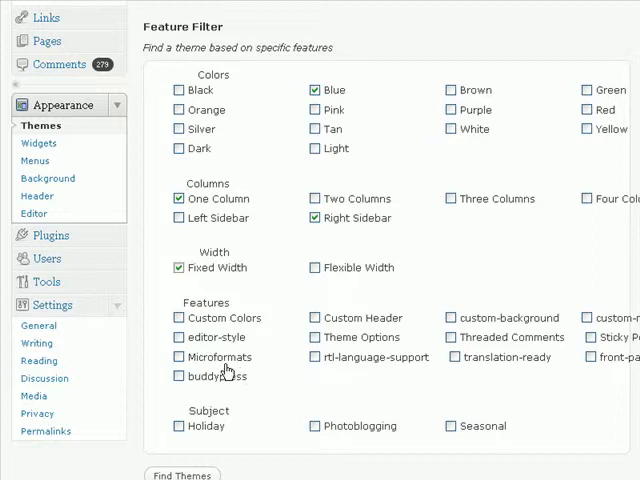
{"action": "mouse_move", "coordinate": [418, 365]}
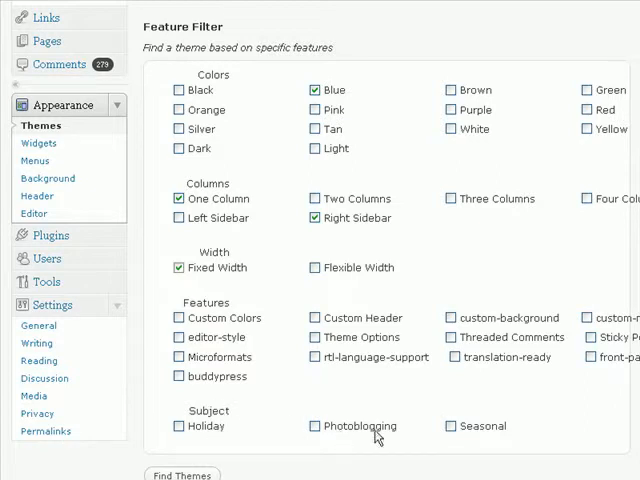
{"action": "mouse_move", "coordinate": [444, 435]}
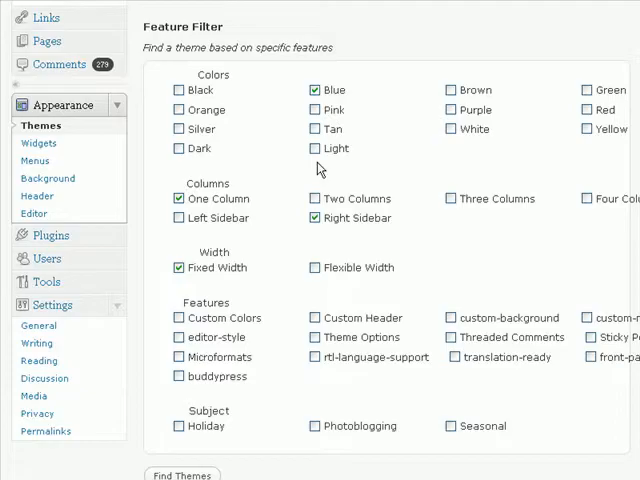
Run the combined filter, then search themes by the tag 'blue' instead
{"action": "left_click", "coordinate": [182, 474]}
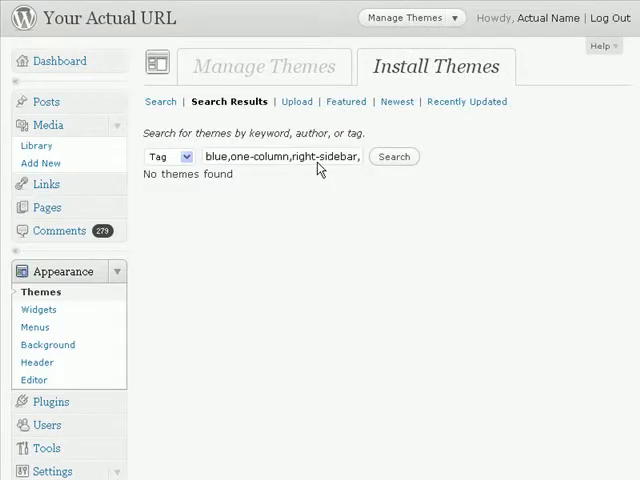
{"action": "mouse_move", "coordinate": [402, 147]}
{"action": "type", "text": "fixed-width"}
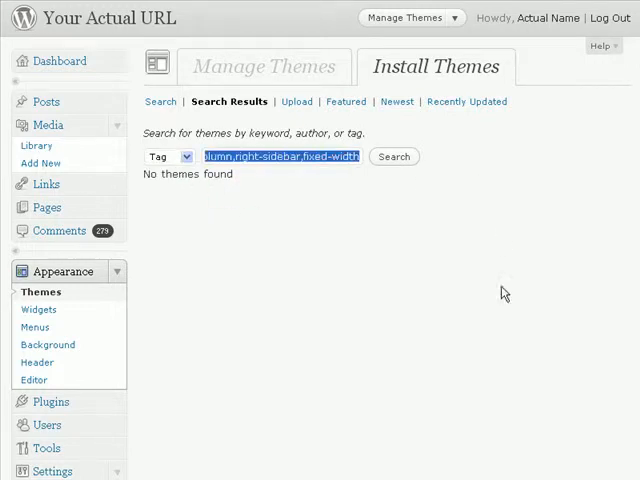
{"action": "type", "text": "blue"}
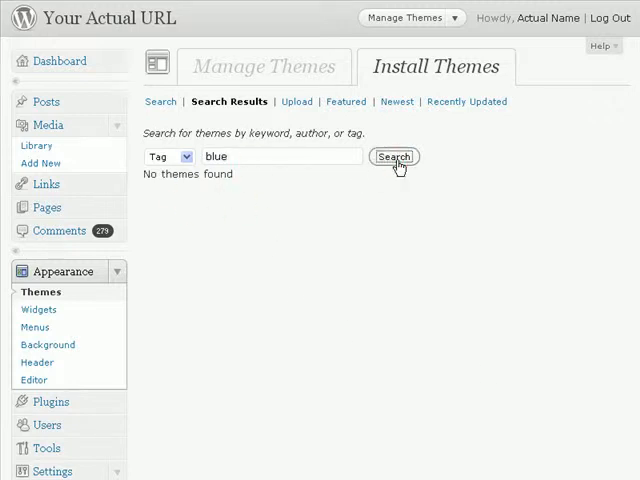
{"action": "left_click", "coordinate": [393, 157]}
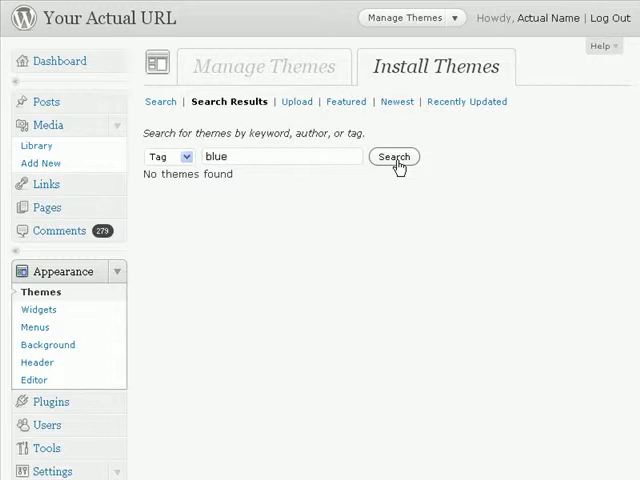
{"action": "left_click", "coordinate": [393, 156]}
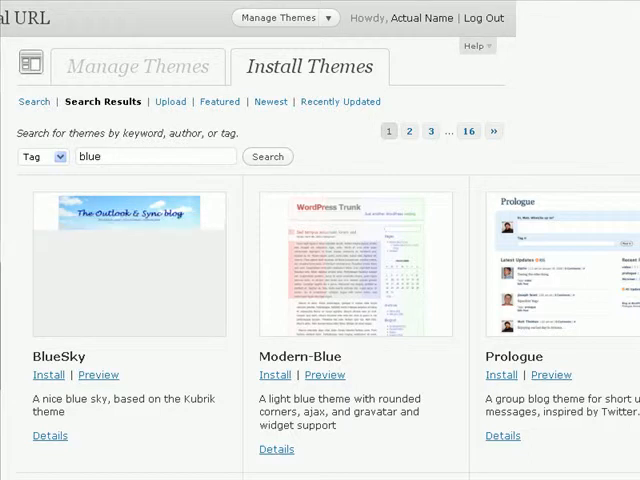
Scroll the blue-tag results down to Elegant Brit (b)
{"action": "scroll", "scroll_direction": "down", "scroll_amount": 3}
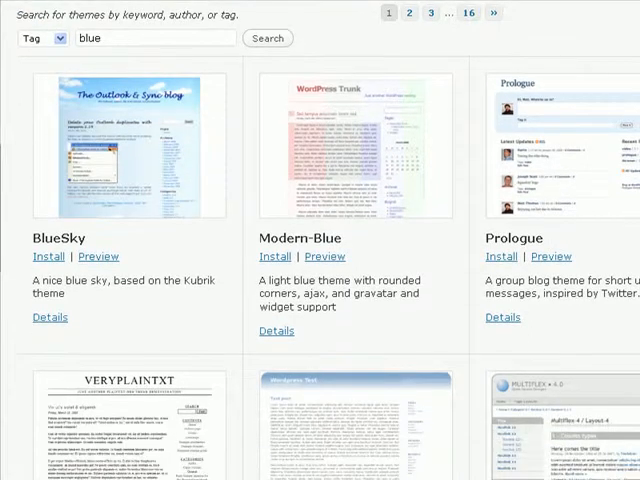
{"action": "mouse_move", "coordinate": [357, 175]}
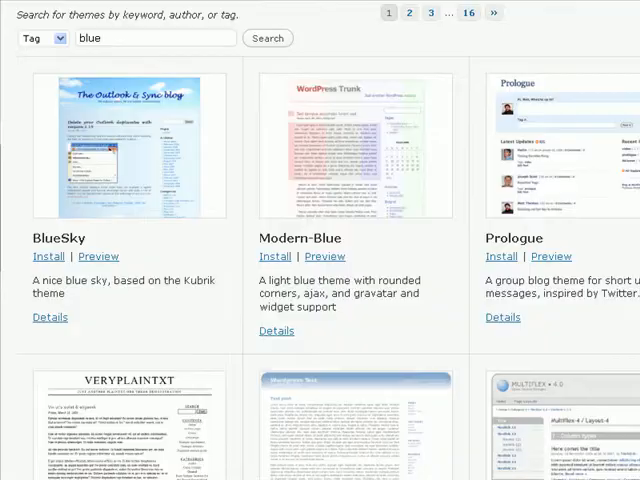
{"action": "scroll", "scroll_direction": "down", "scroll_amount": 3}
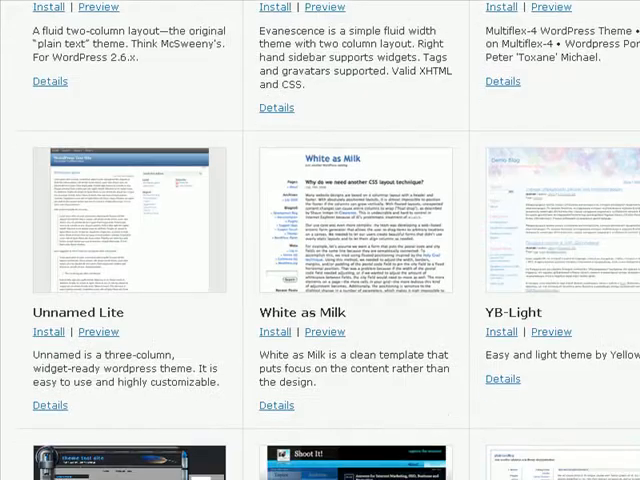
{"action": "scroll", "scroll_direction": "down", "scroll_amount": 3}
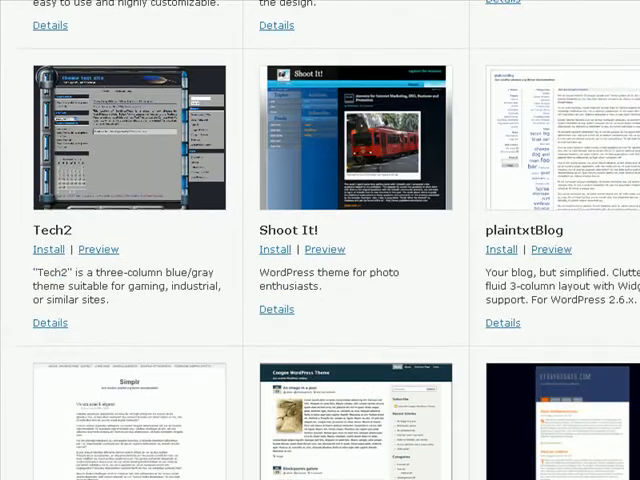
{"action": "scroll", "scroll_direction": "down", "scroll_amount": 3}
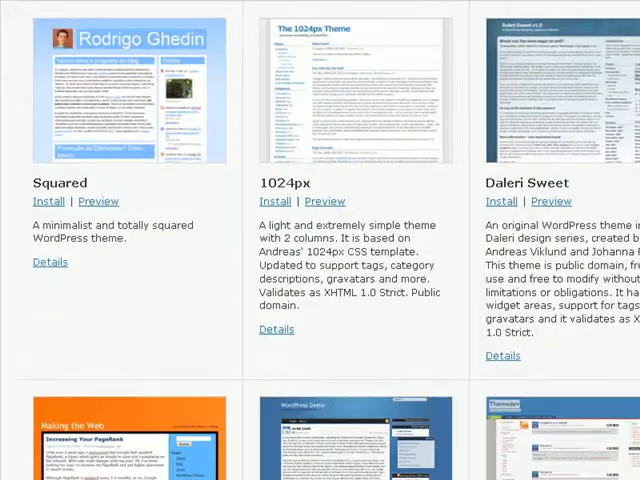
{"action": "scroll", "scroll_direction": "down", "scroll_amount": 3}
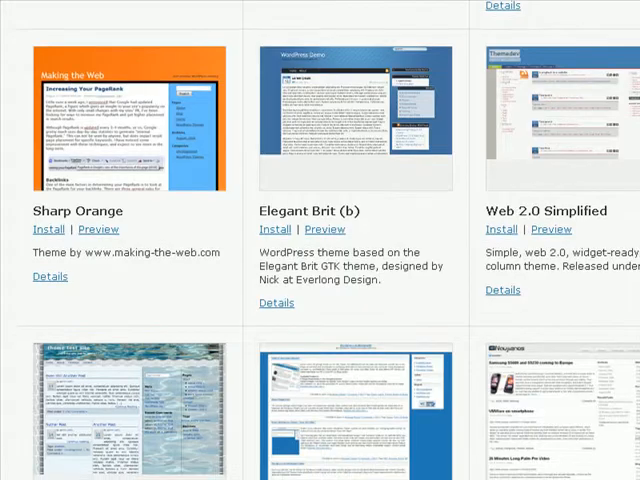
{"action": "scroll", "scroll_direction": "down", "scroll_amount": 3}
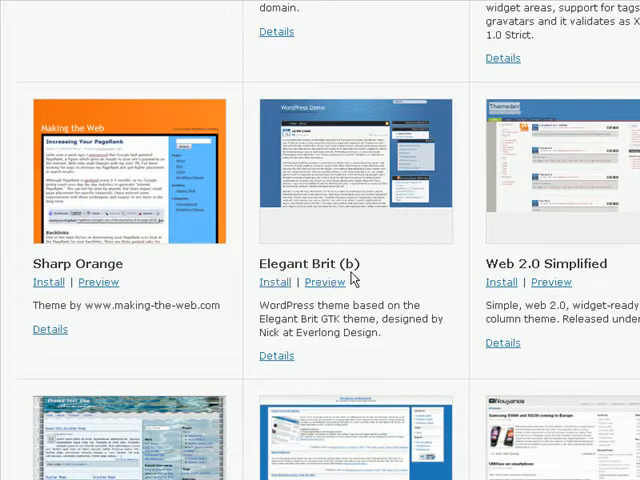
{"action": "mouse_move", "coordinate": [398, 283]}
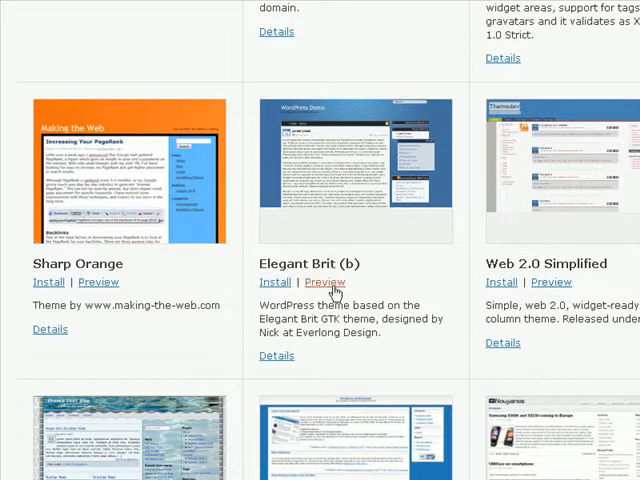
{"action": "left_click", "coordinate": [324, 281]}
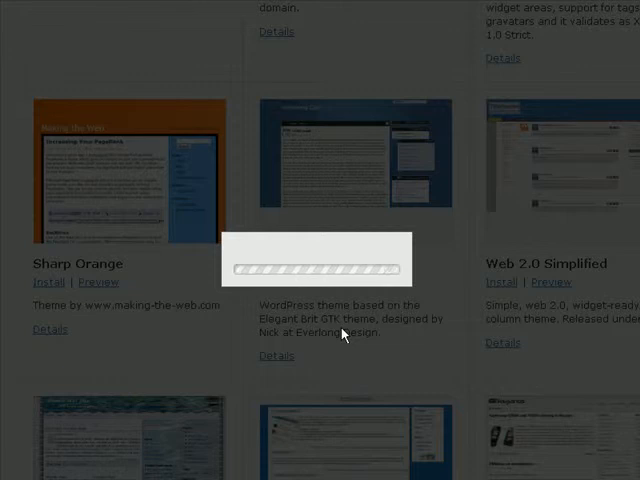
{"action": "left_click", "coordinate": [296, 343]}
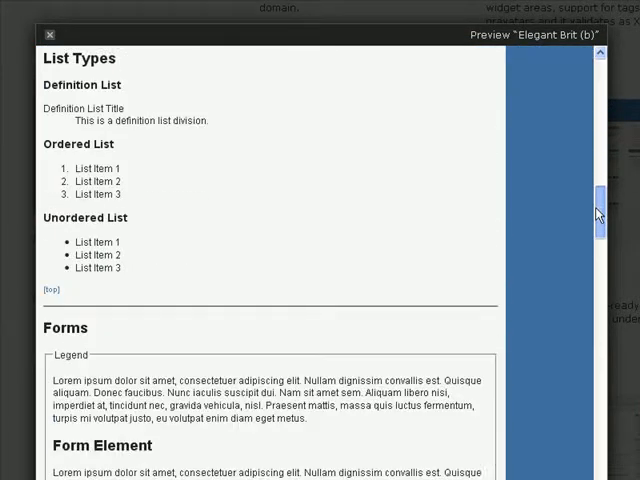
{"action": "scroll", "scroll_direction": "down", "scroll_amount": 3}
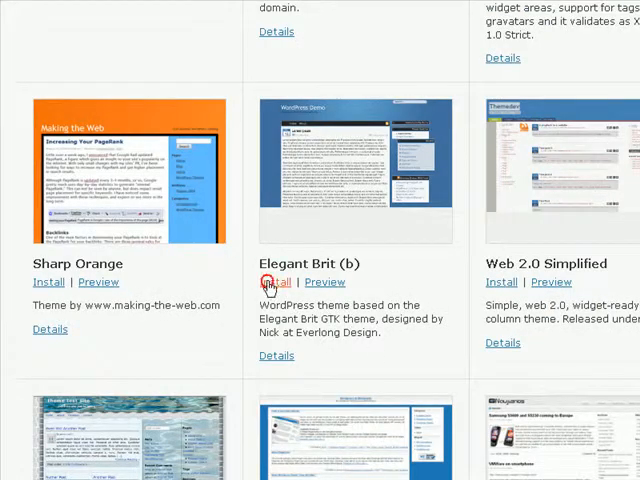
Install the Elegant Brit (b) 1.2.1 theme and confirm with Install Now
{"action": "left_click", "coordinate": [276, 281]}
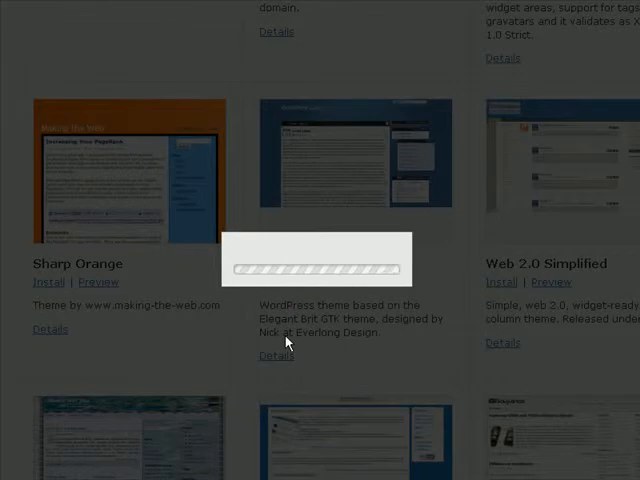
{"action": "left_click", "coordinate": [277, 356]}
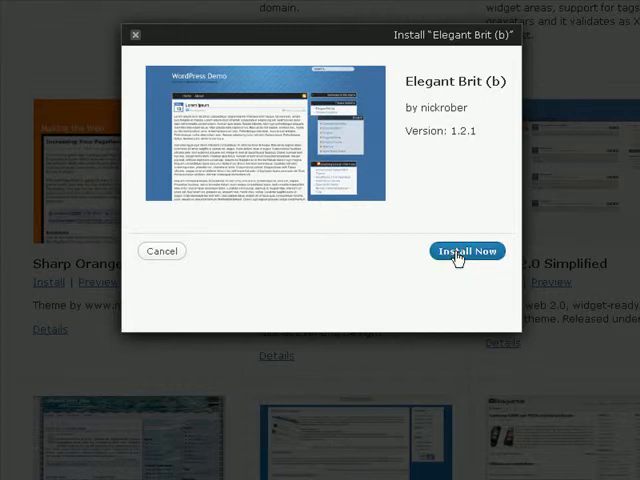
{"action": "left_click", "coordinate": [467, 251]}
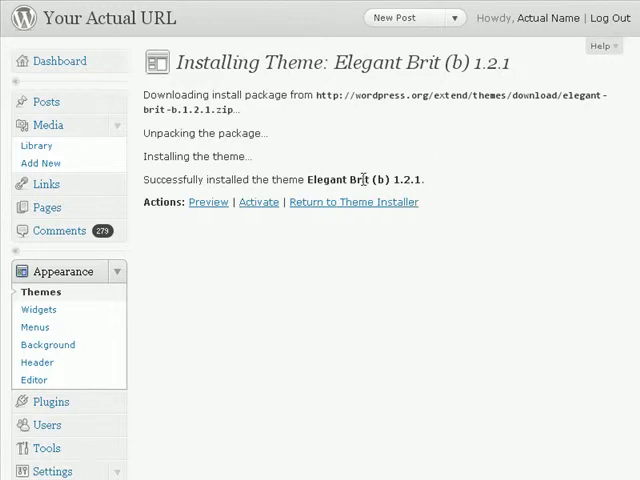
{"action": "mouse_move", "coordinate": [218, 180]}
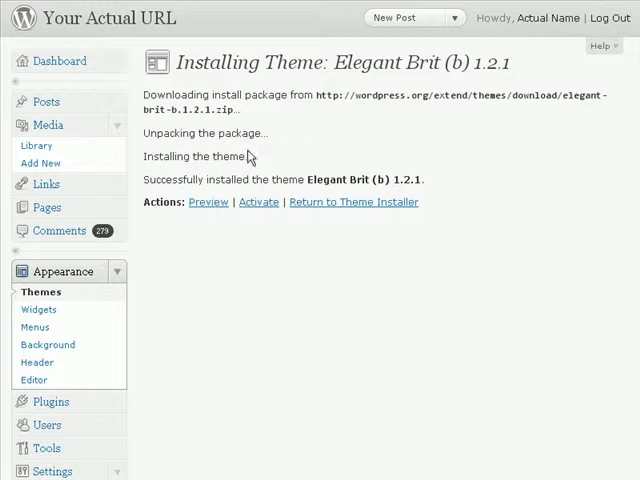
{"action": "mouse_move", "coordinate": [518, 164]}
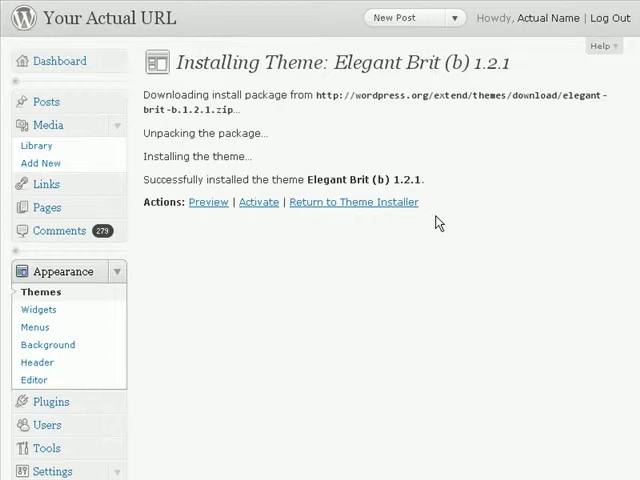
{"action": "mouse_move", "coordinate": [222, 125]}
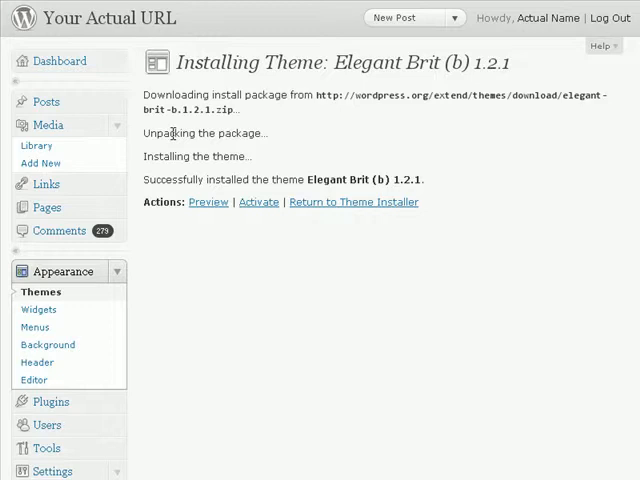
{"action": "mouse_move", "coordinate": [193, 242]}
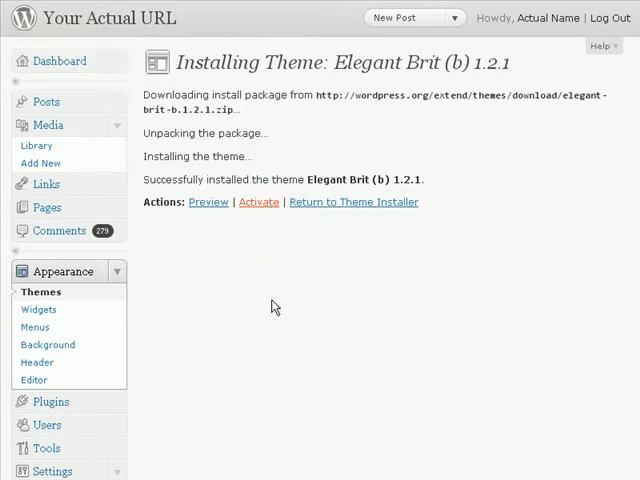
Activate Elegant Brit (b) from the installation results page
{"action": "left_click", "coordinate": [258, 202]}
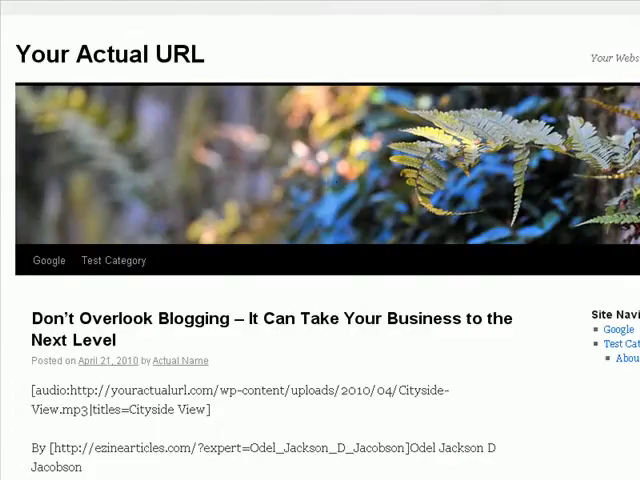
{"action": "mouse_move", "coordinate": [115, 9]}
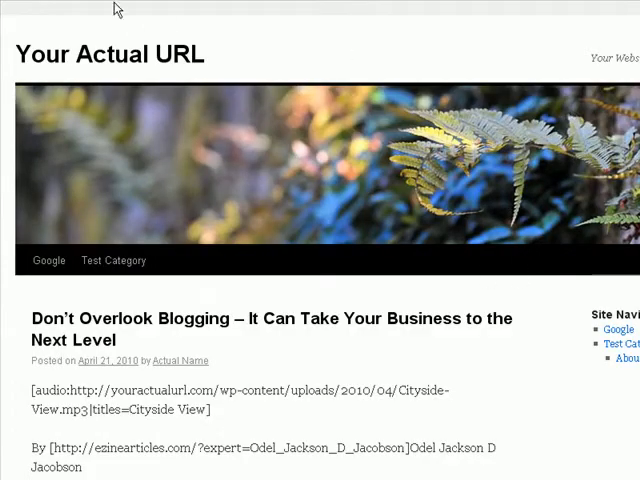